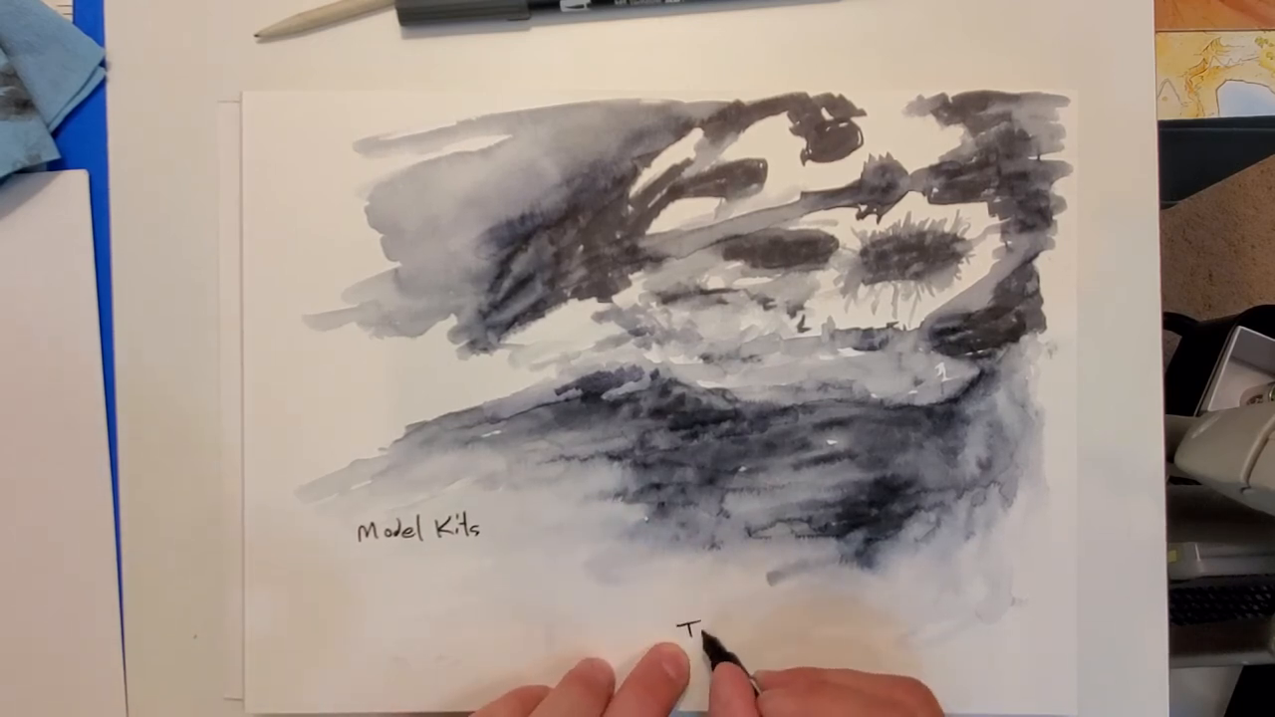
{"action": "type", "text": "Tileable Textur"}
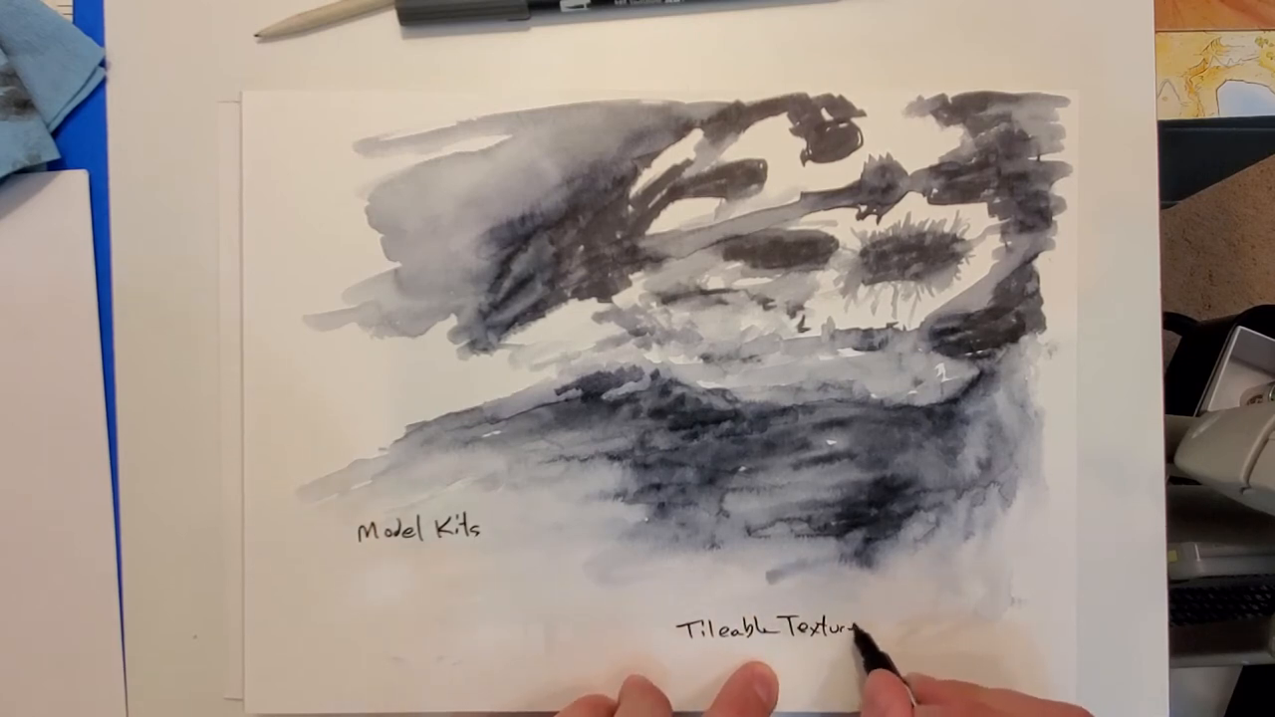
{"action": "left_click_drag", "start_coordinate": [677, 642], "coordinate": [866, 641]}
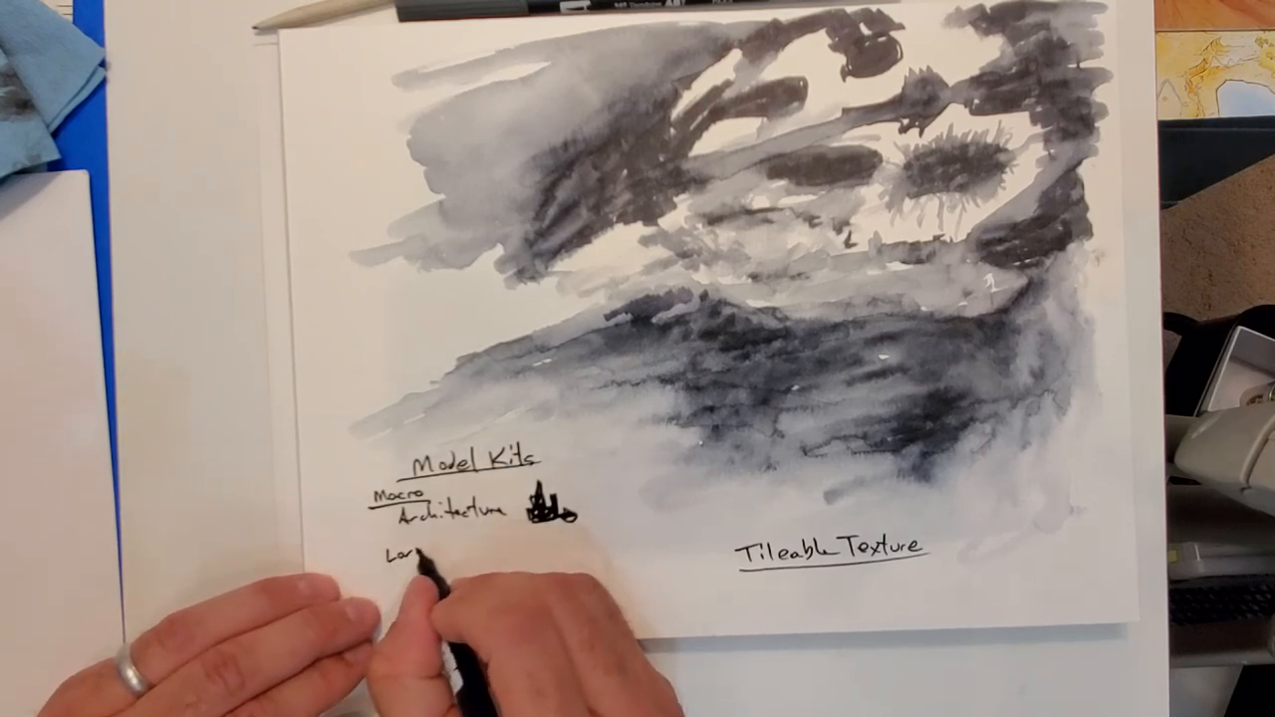
{"action": "type", "text": "Medium"}
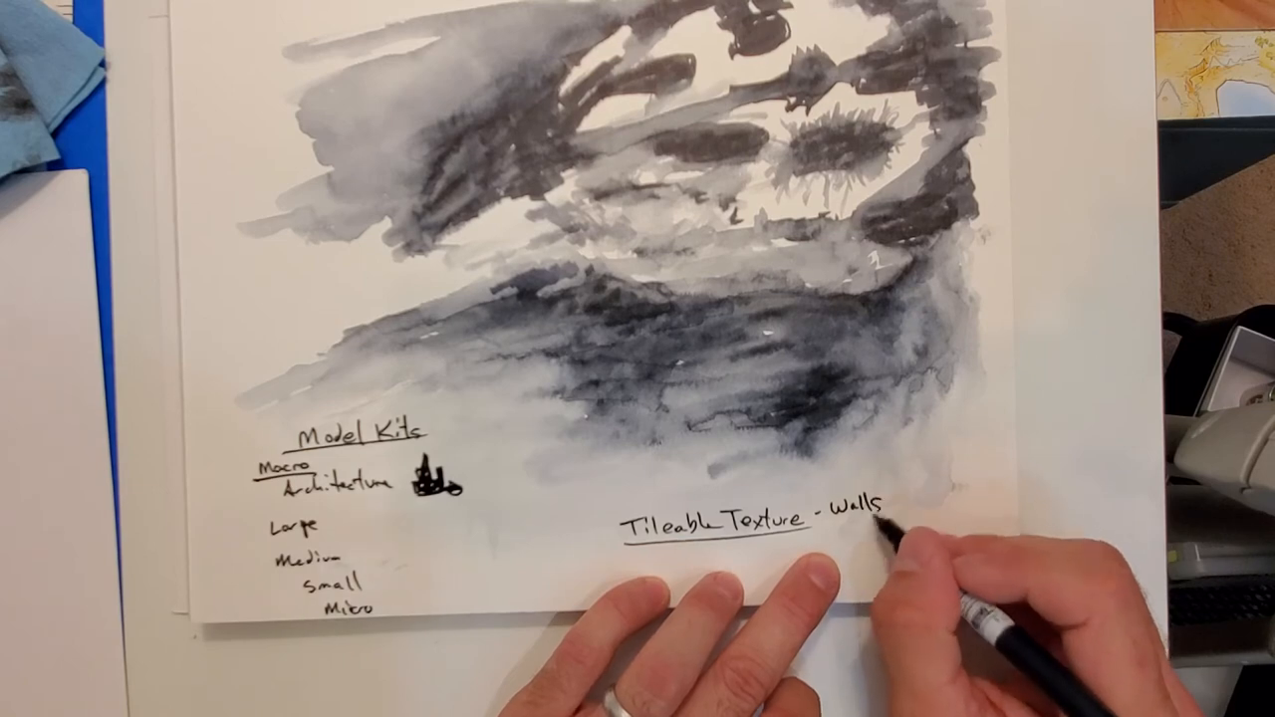
{"action": "type", "text": "- Floors"}
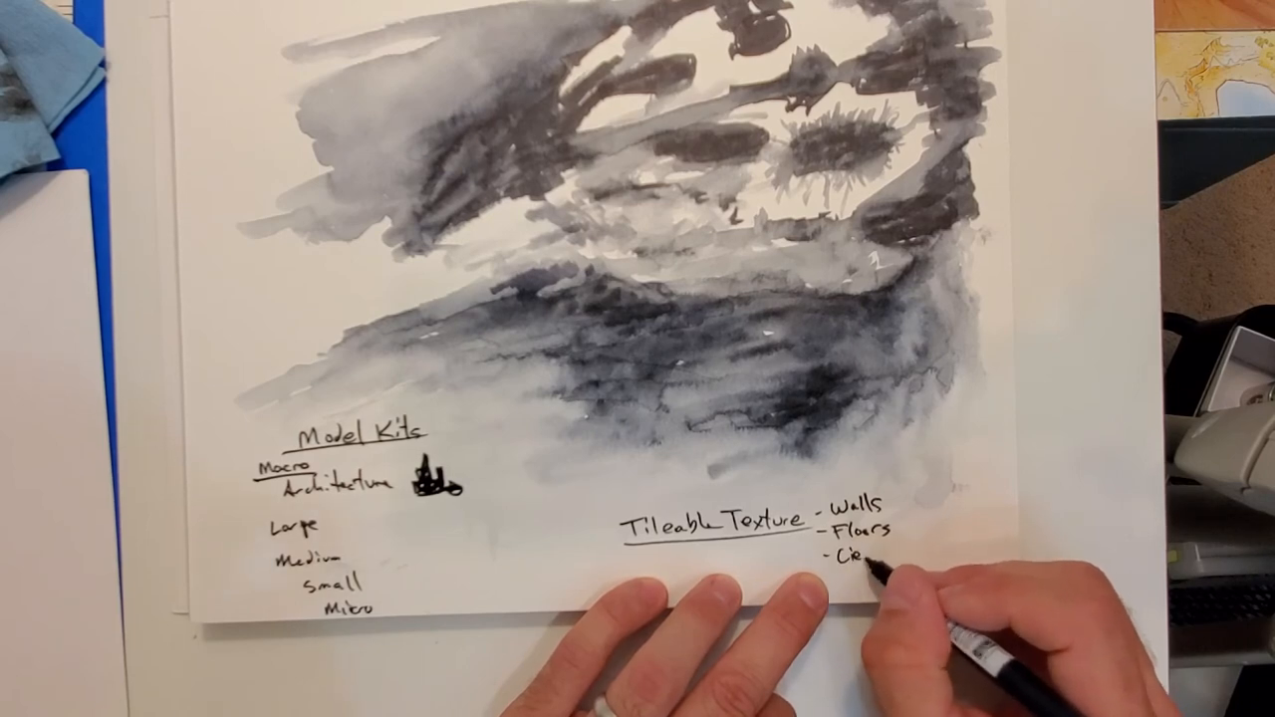
{"action": "type", "text": "Ceiling"}
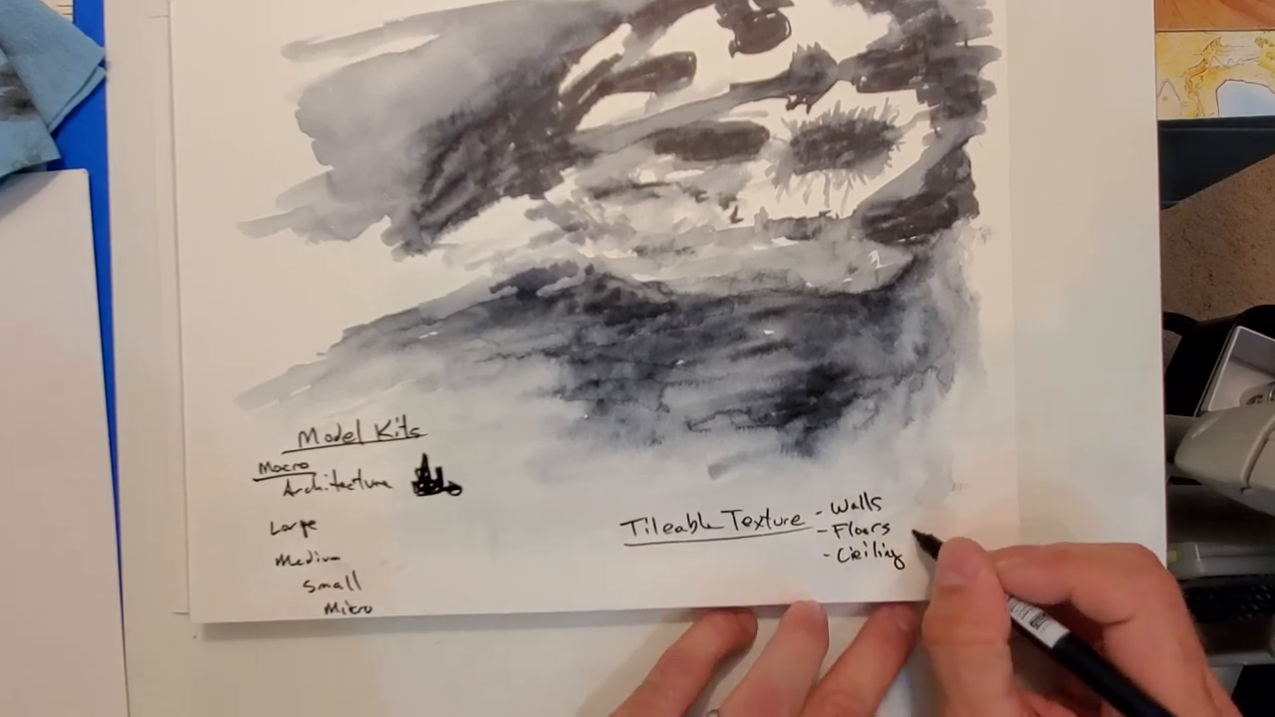
{"action": "type", "text": "/Roofs"}
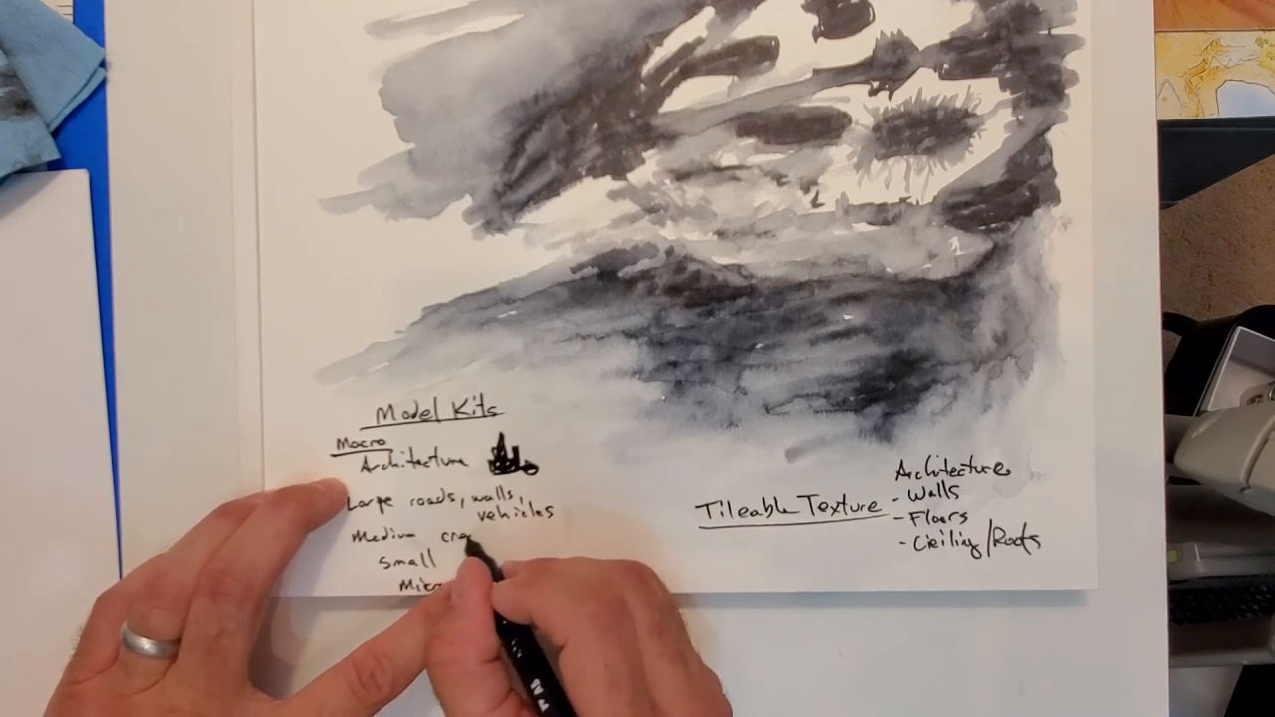
{"action": "type", "text": "creatures, furniture"}
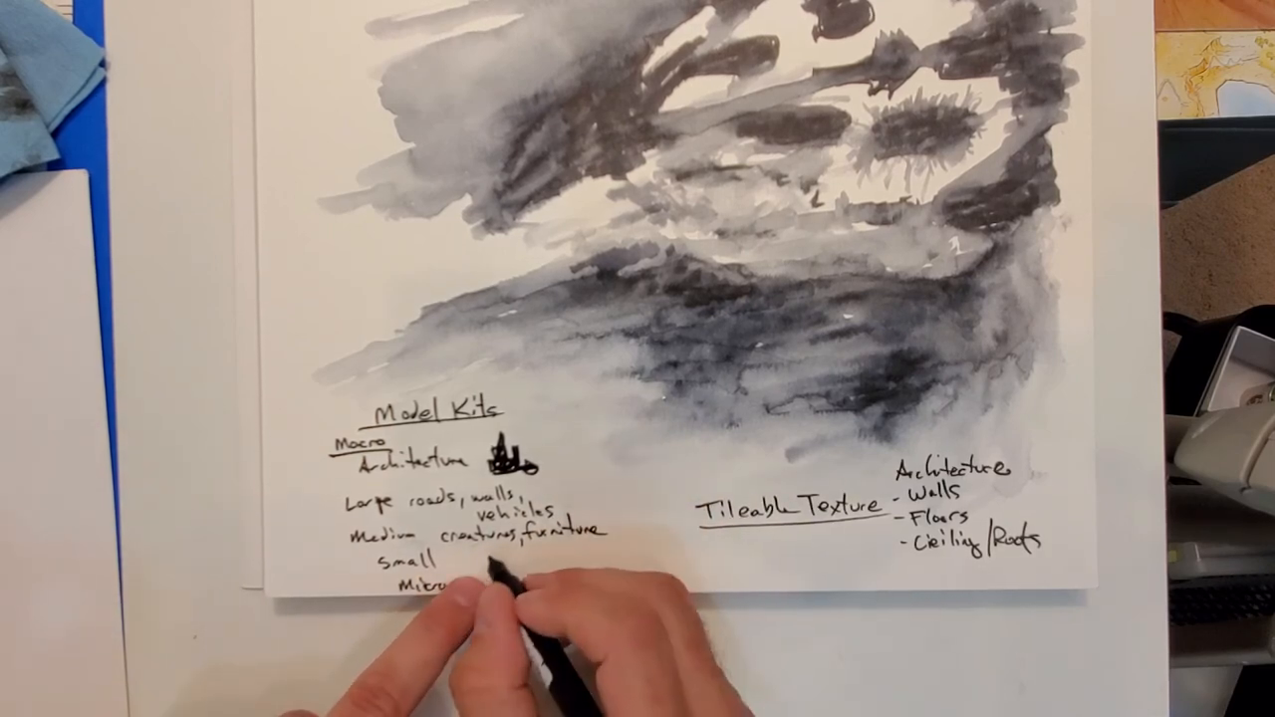
{"action": "type", "text": "Lighting"}
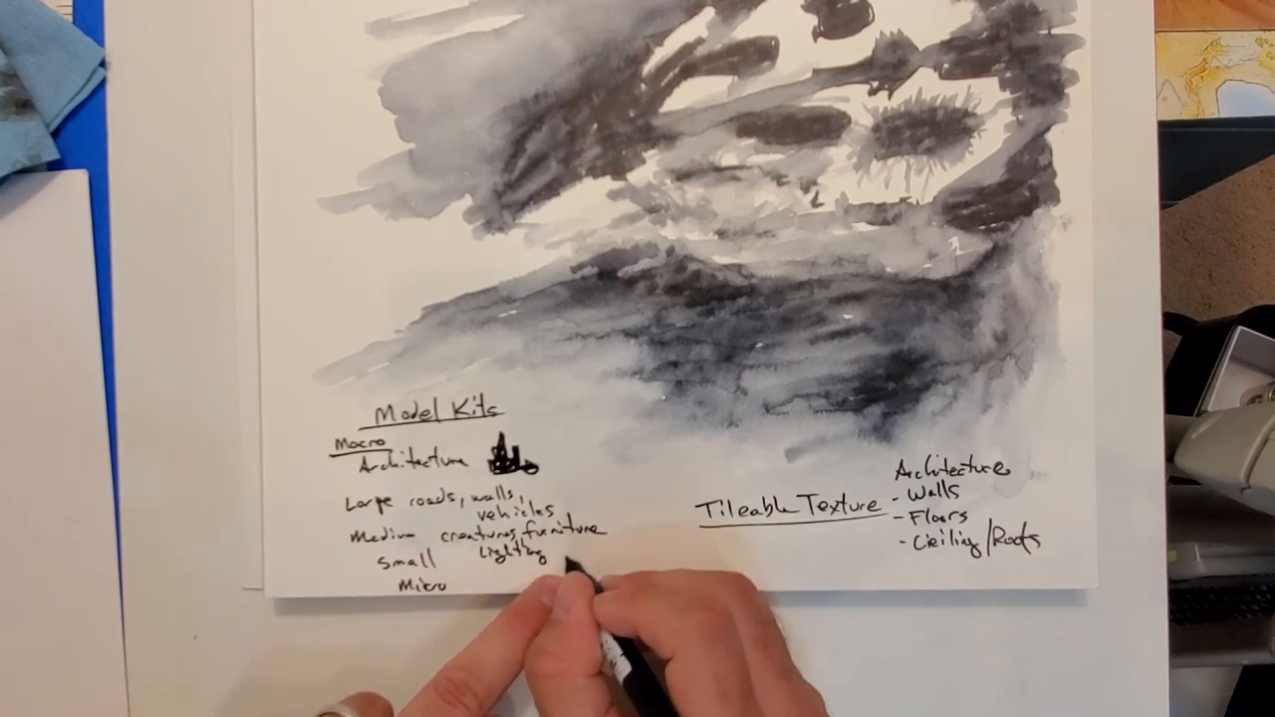
{"action": "type", "text": "fixture"}
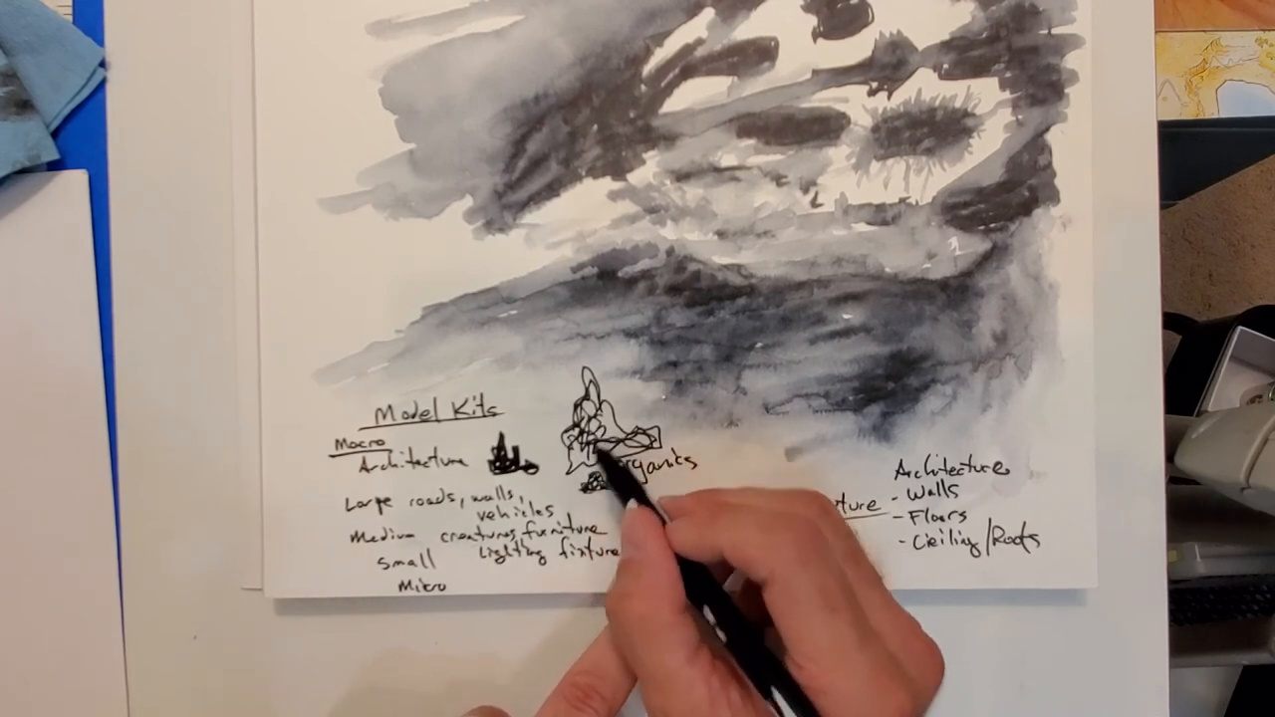
{"action": "type", "text": "Tileable Texture"}
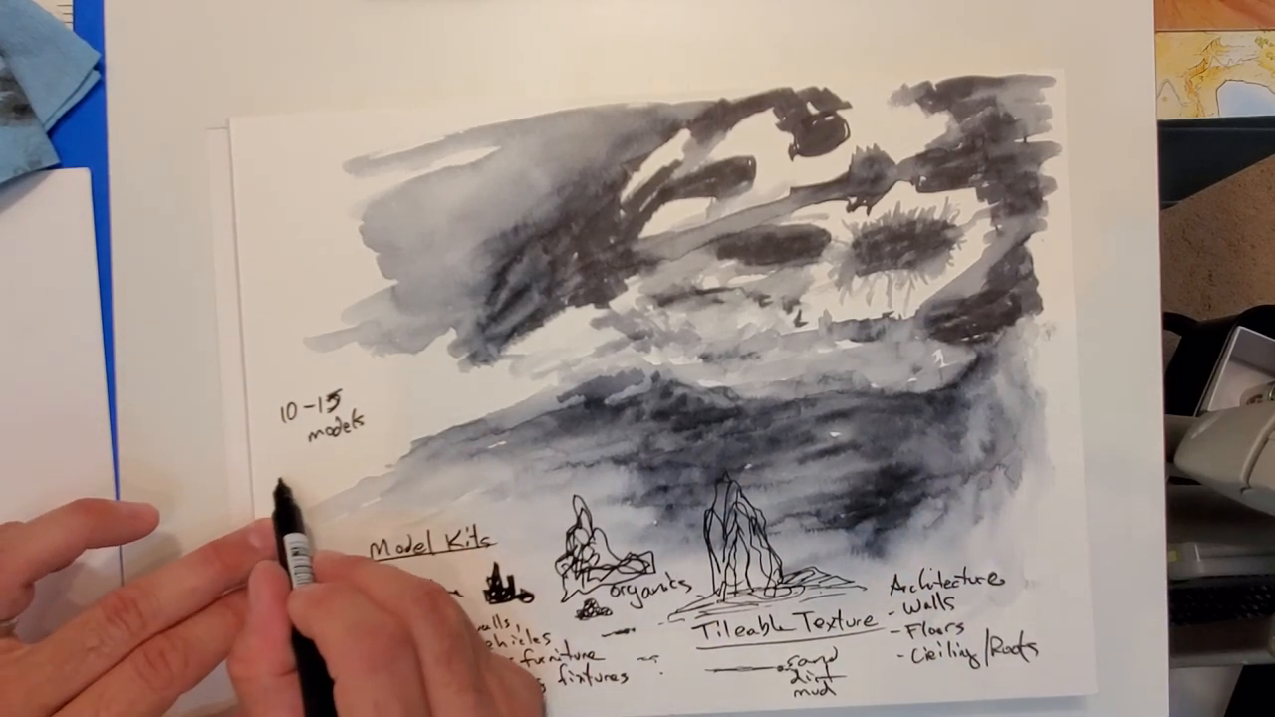
{"action": "type", "text": "6-5"}
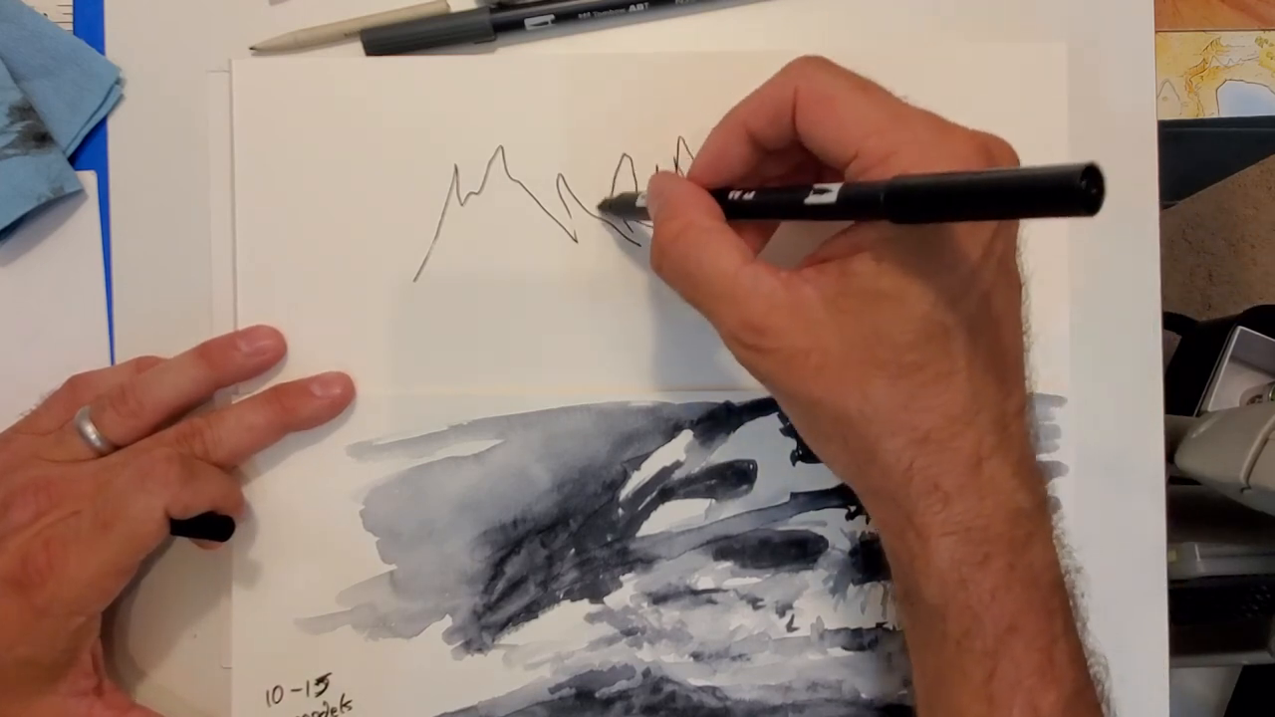
{"action": "left_click_drag", "start_coordinate": [647, 199], "coordinate": [717, 219]}
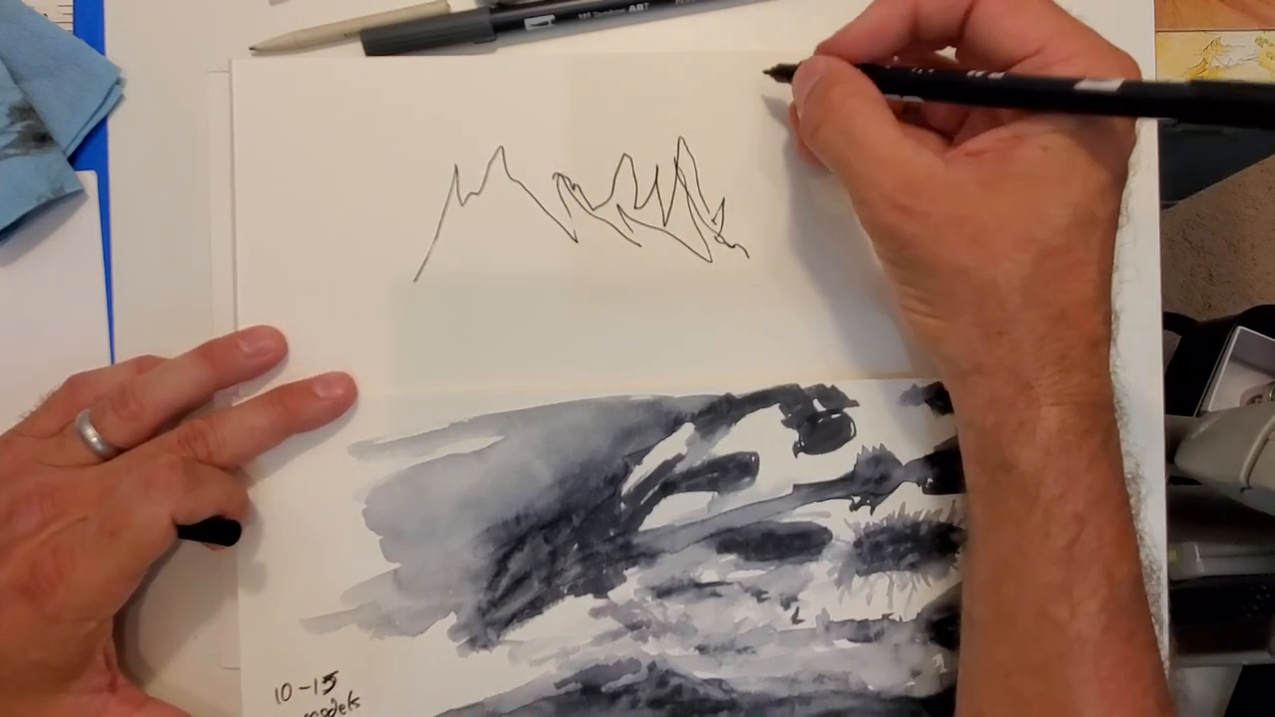